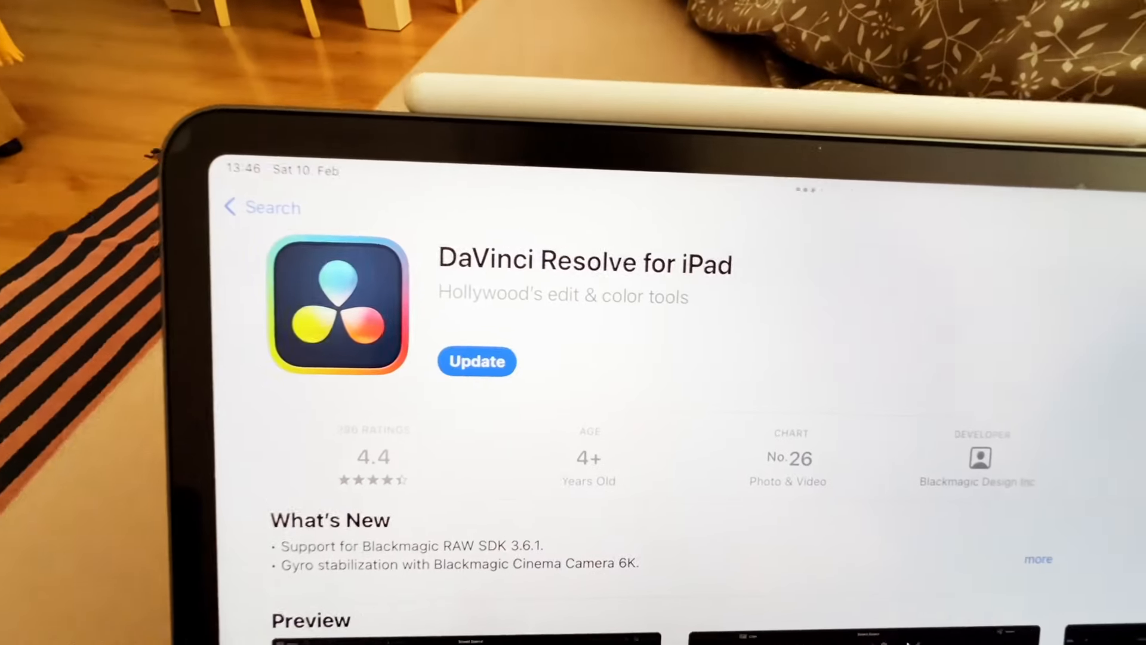
Start the DaVinci Resolve for iPad update to version 18.6.5 from its listing
scroll(down, 3)
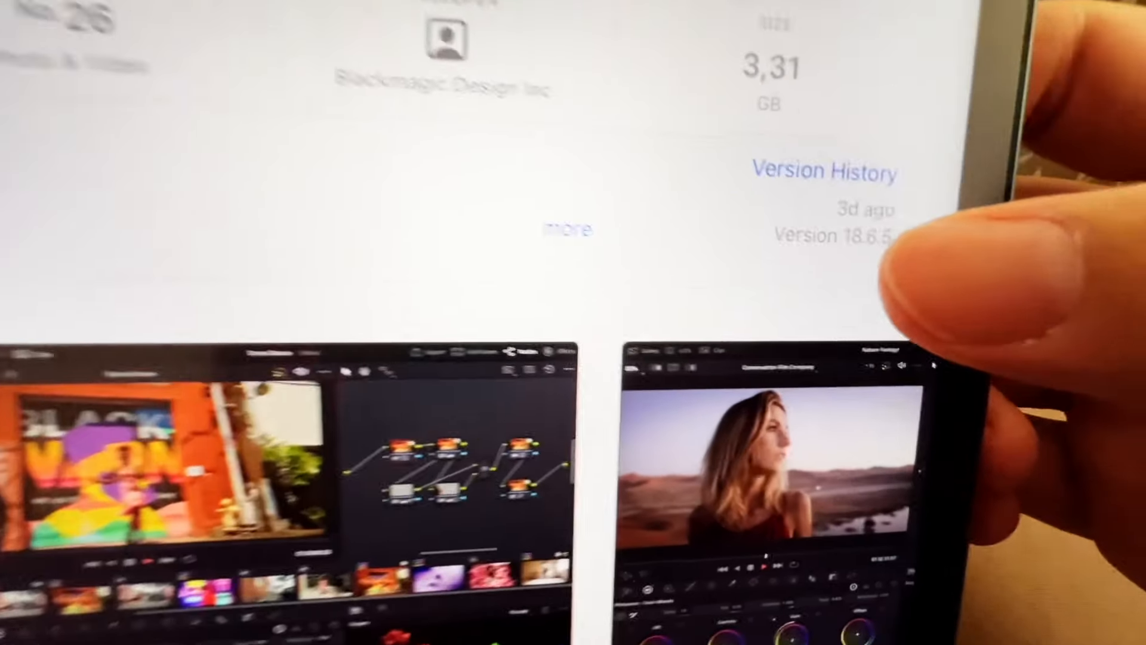
click(824, 171)
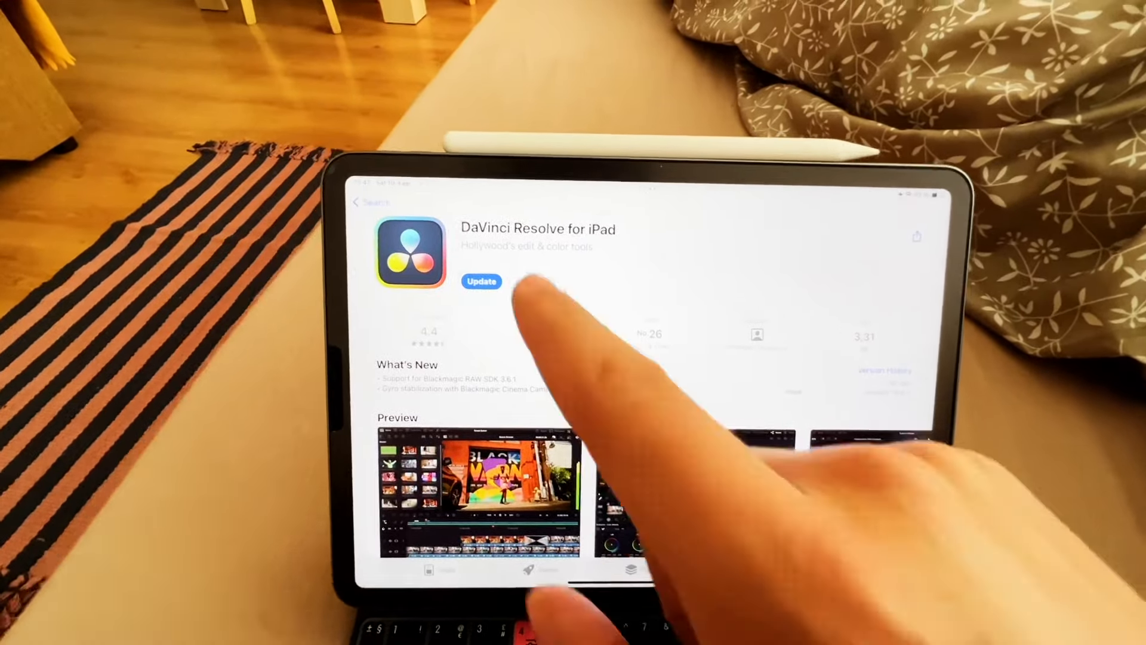
click(482, 282)
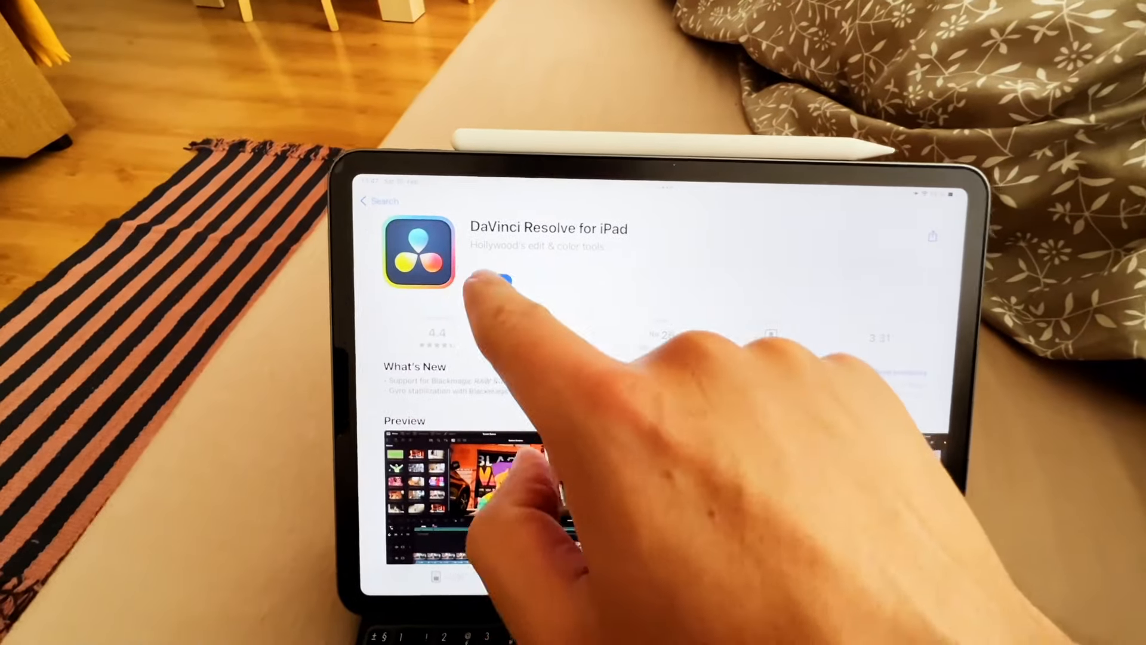